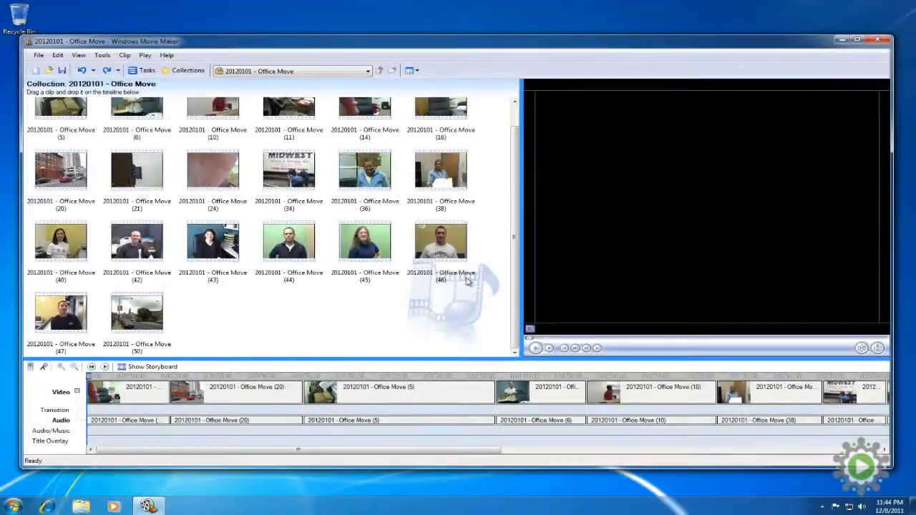
# Trim the start of the Office Move (14) clip to about 0:00:10.60 and preview it.
pyautogui.click(128, 392)
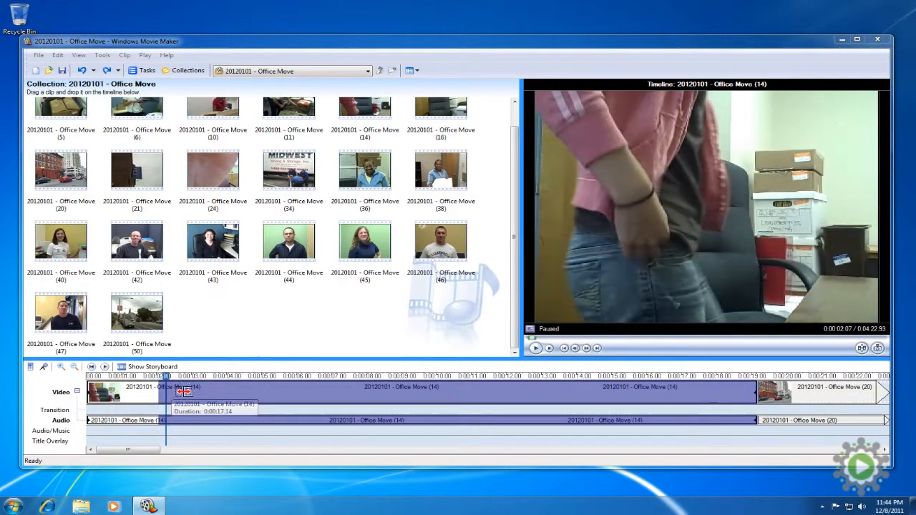
pyautogui.moveTo(164, 376); pyautogui.dragTo(256, 376)
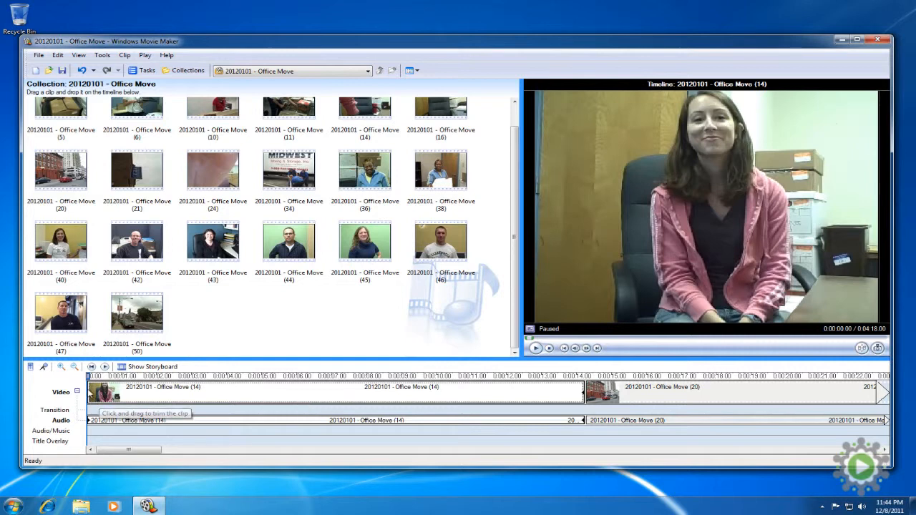
pyautogui.click(535, 348)
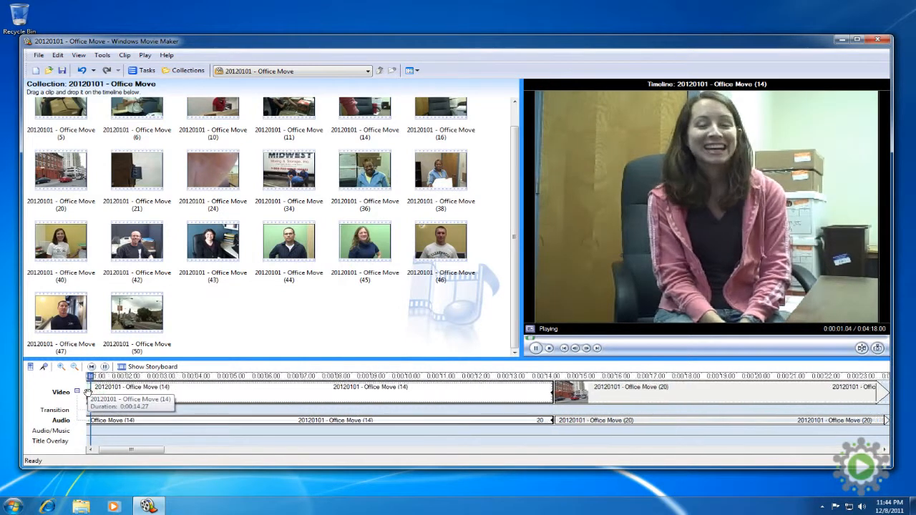
pyautogui.click(536, 348)
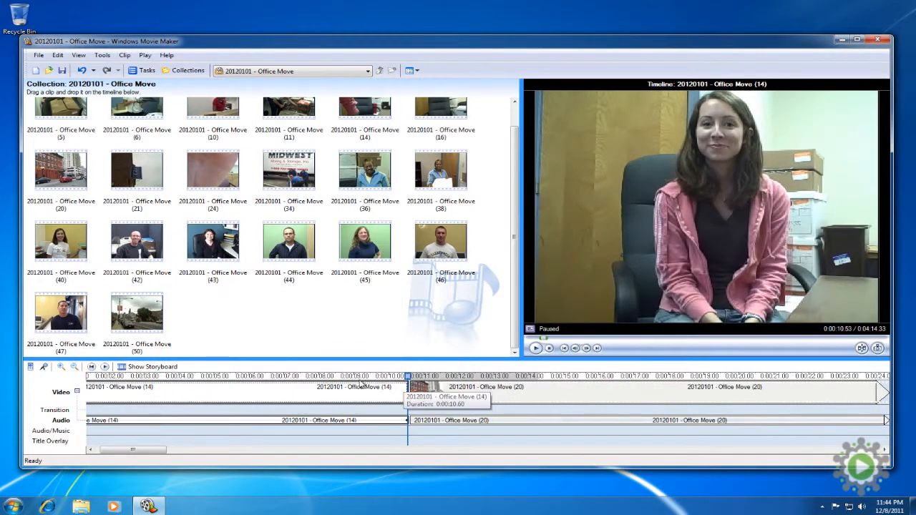
pyautogui.click(535, 348)
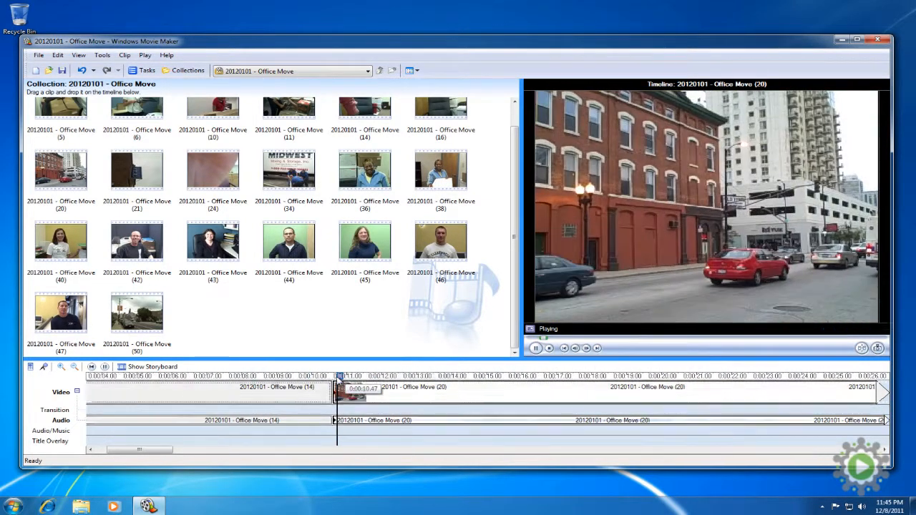
pyautogui.click(535, 349)
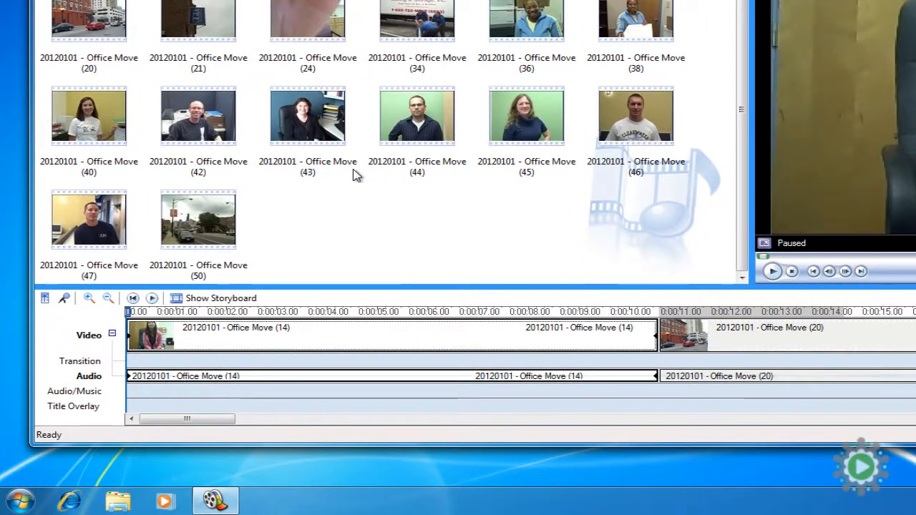
pyautogui.moveTo(340, 394)
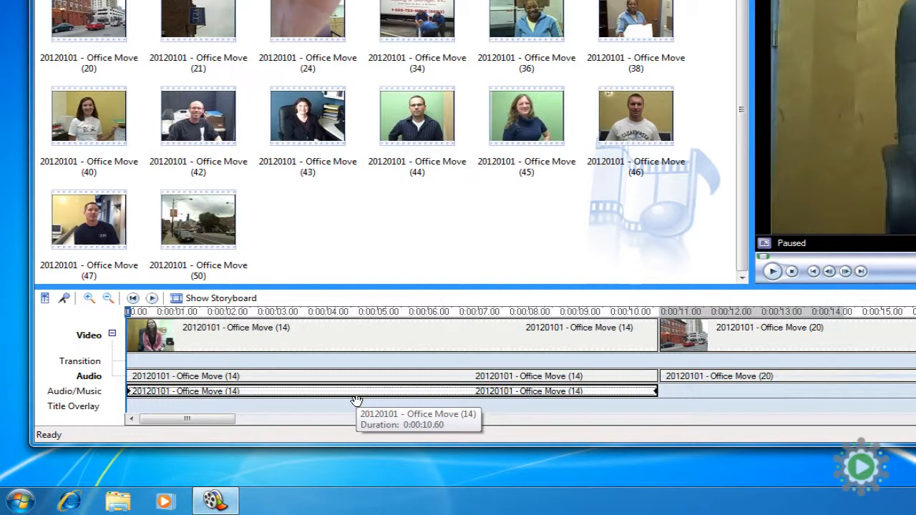
pyautogui.moveTo(355, 398)
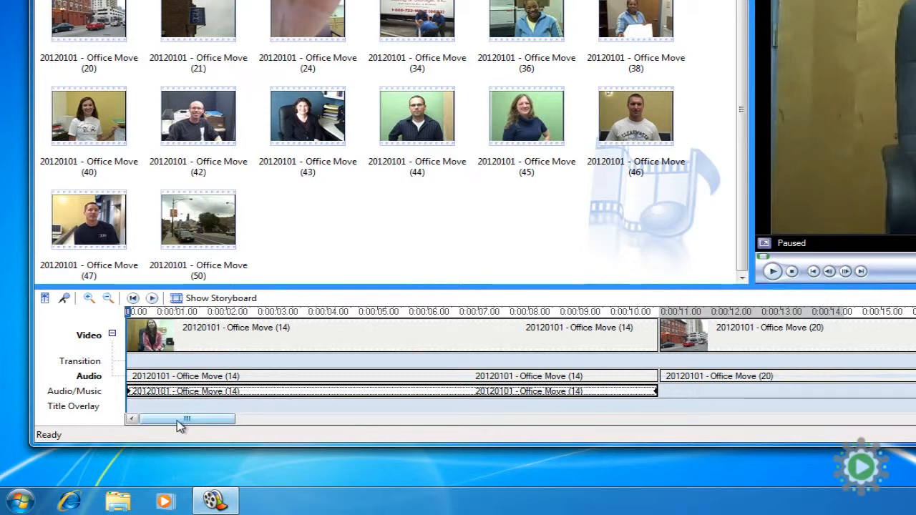
# Place a copy of Office Move (14) on the Audio/Music track at 0:00 and play both.
pyautogui.click(772, 271)
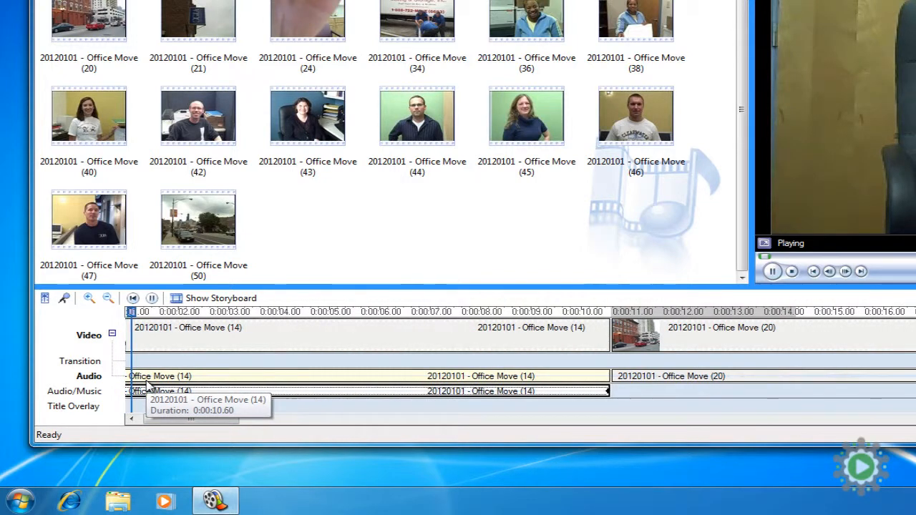
pyautogui.click(774, 272)
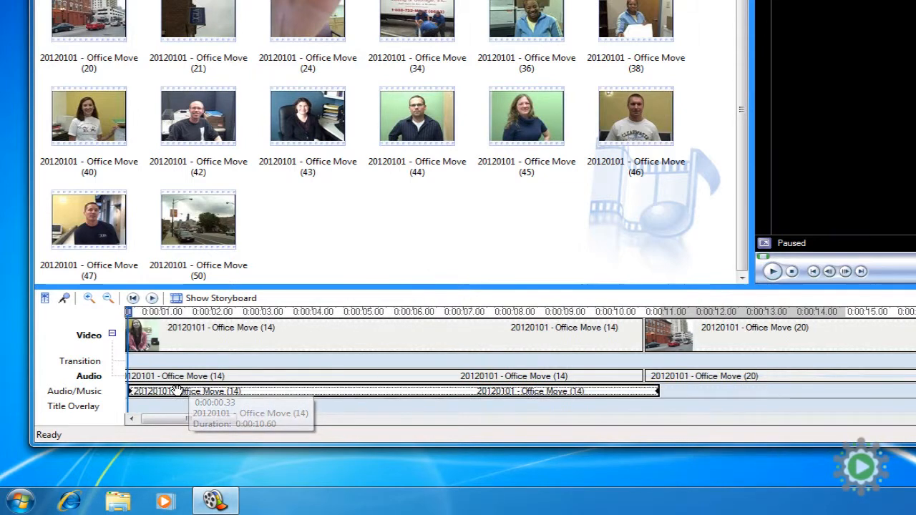
pyautogui.click(773, 271)
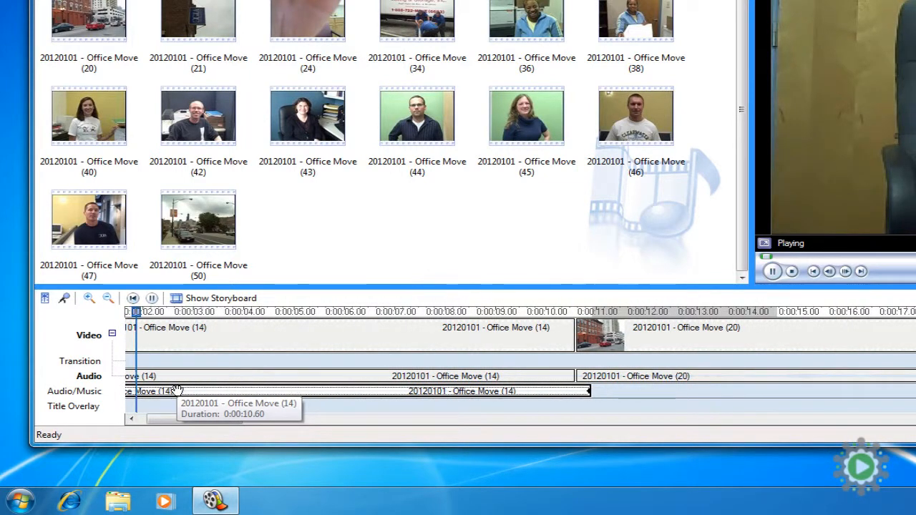
pyautogui.click(772, 271)
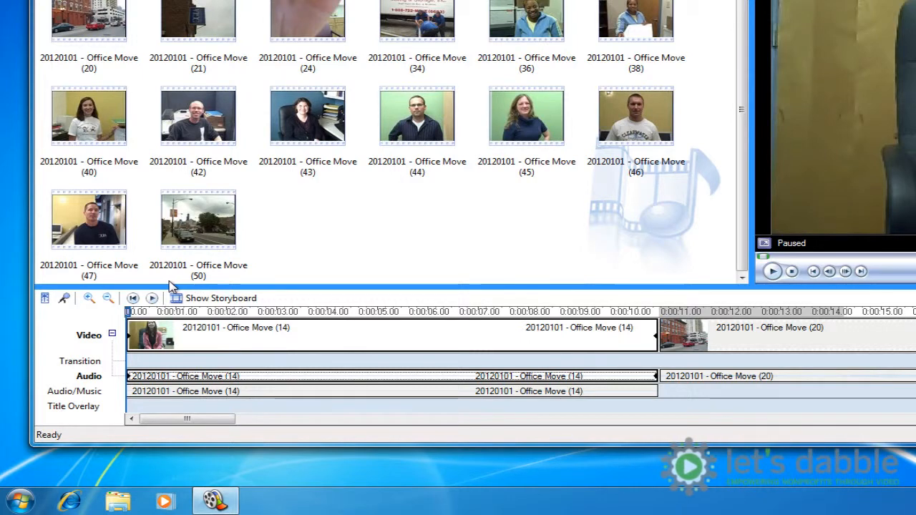
pyautogui.click(108, 298)
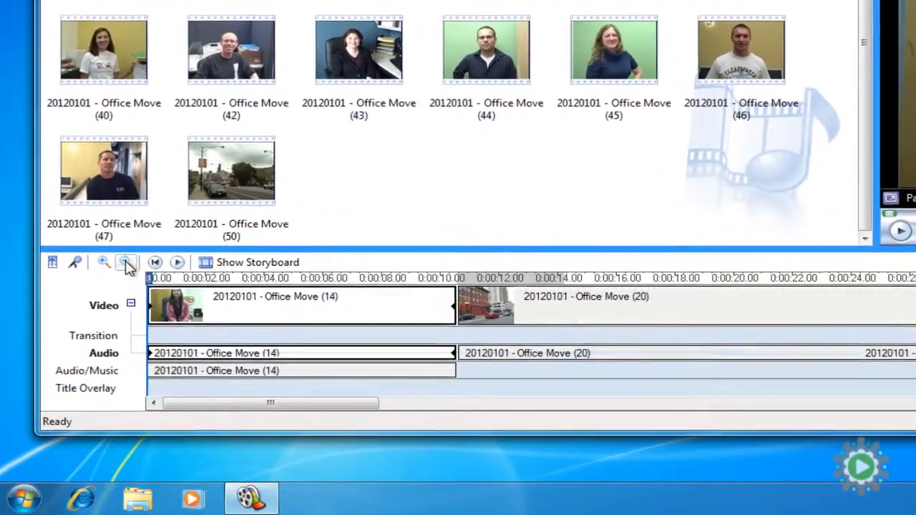
# Zoom out and trim the Office Move (14) video's end to 9, then 7.8 seconds.
pyautogui.click(177, 262)
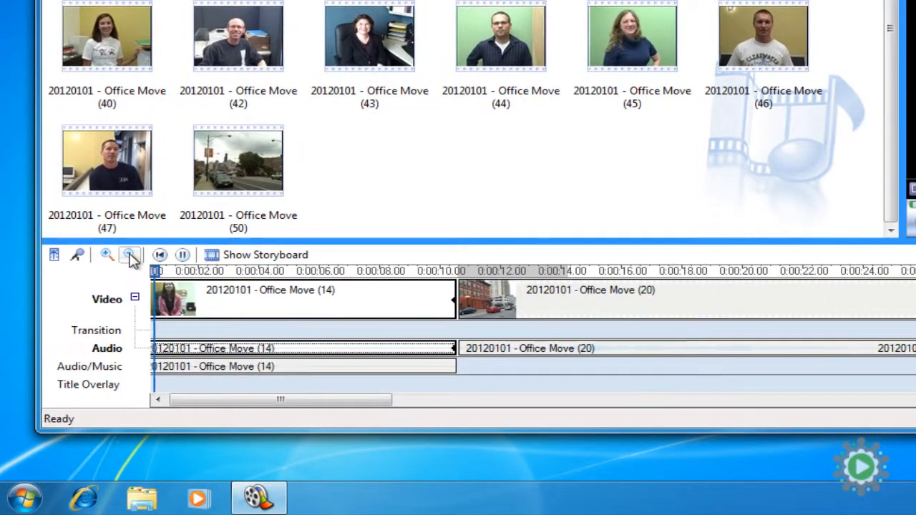
pyautogui.click(131, 255)
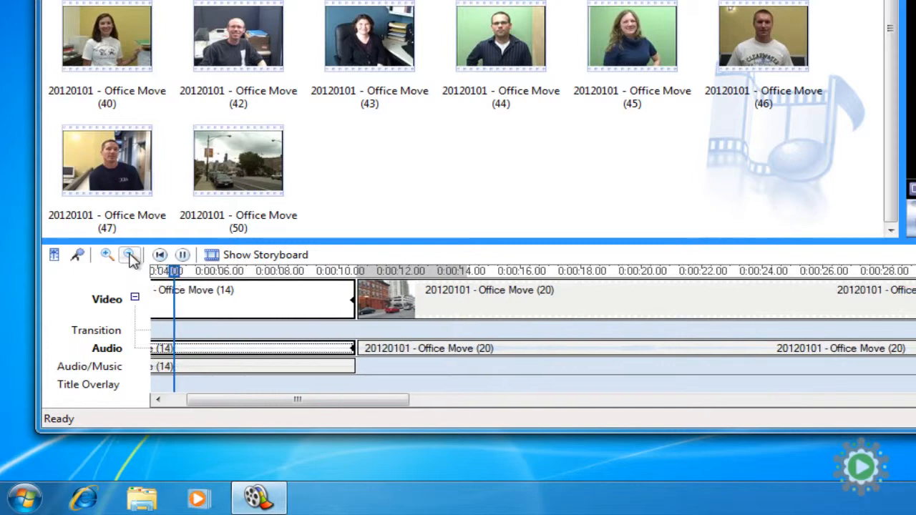
pyautogui.click(130, 254)
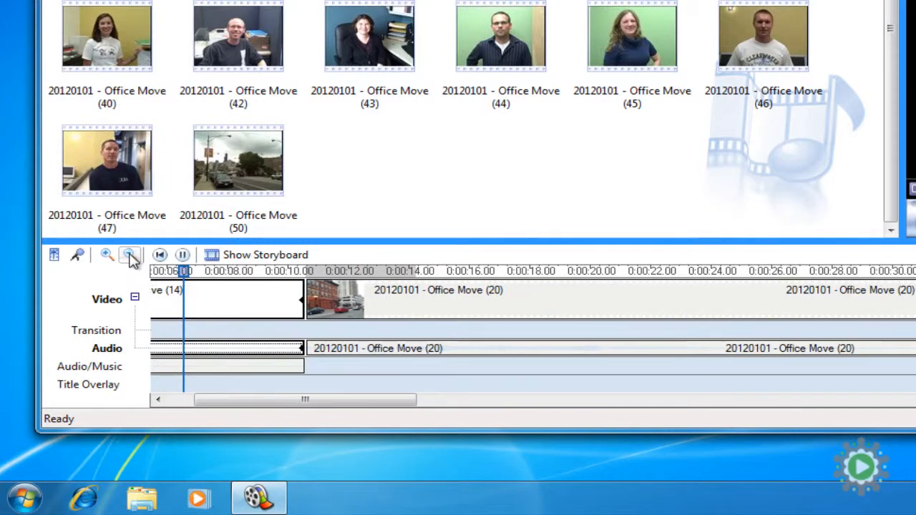
pyautogui.click(129, 255)
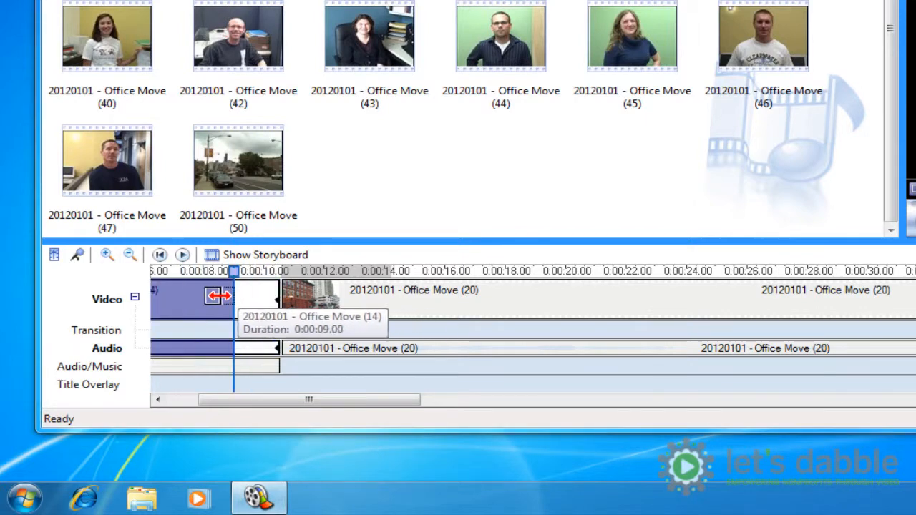
pyautogui.moveTo(220, 295); pyautogui.dragTo(185, 296)
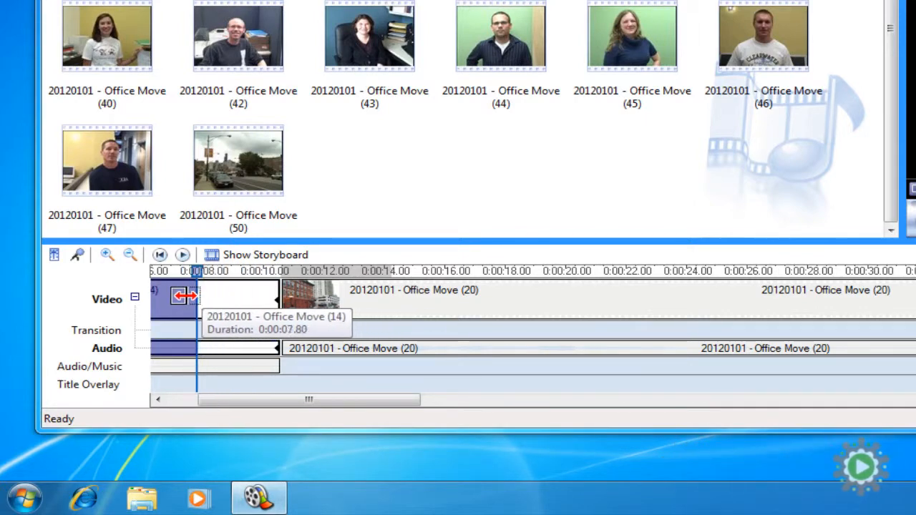
pyautogui.moveTo(195, 296); pyautogui.dragTo(188, 296)
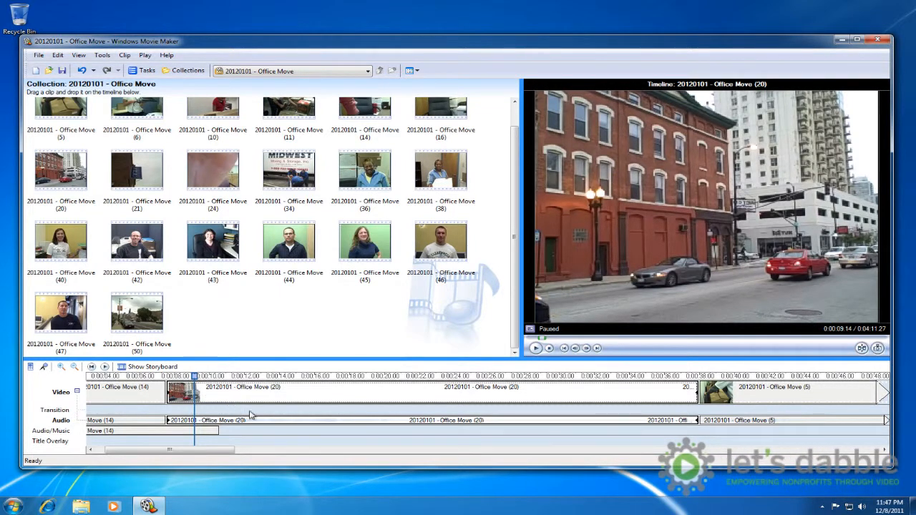
# Mute the Office Move (20) audio and play from about six and nine seconds.
pyautogui.rightClick(250, 414)
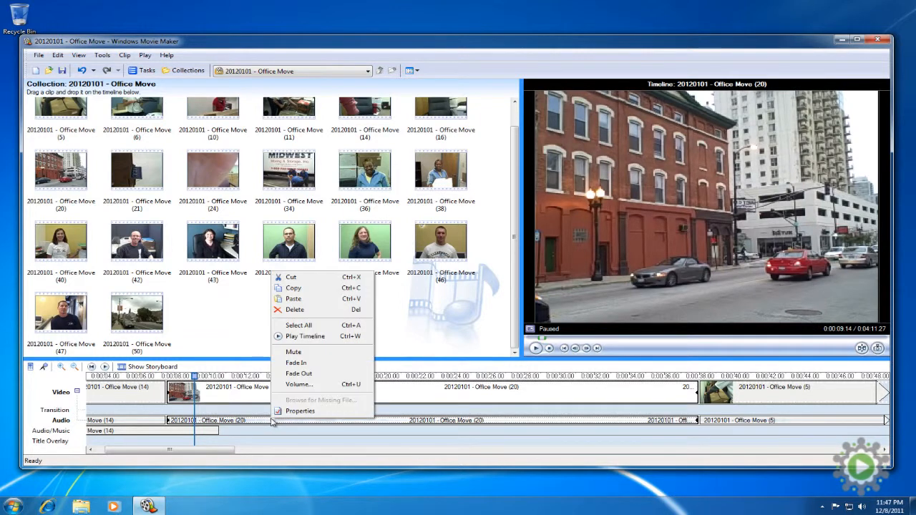
pyautogui.click(305, 360)
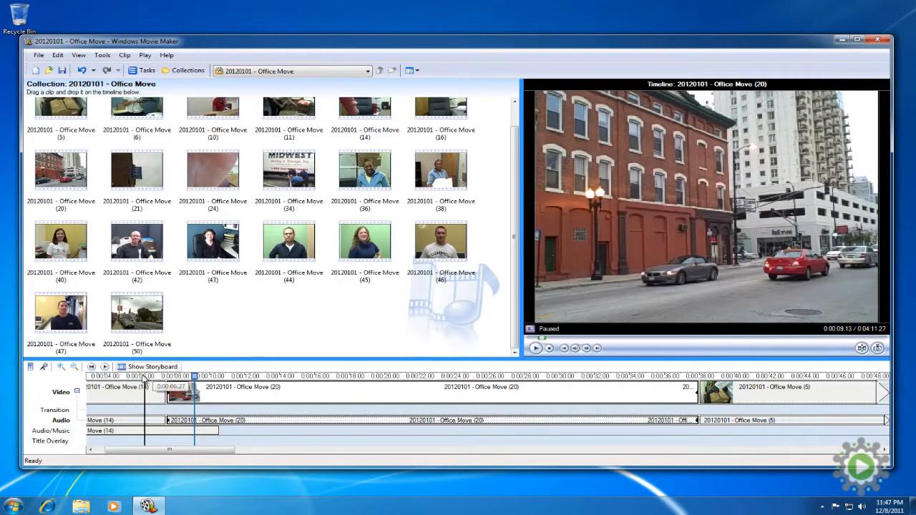
pyautogui.click(536, 349)
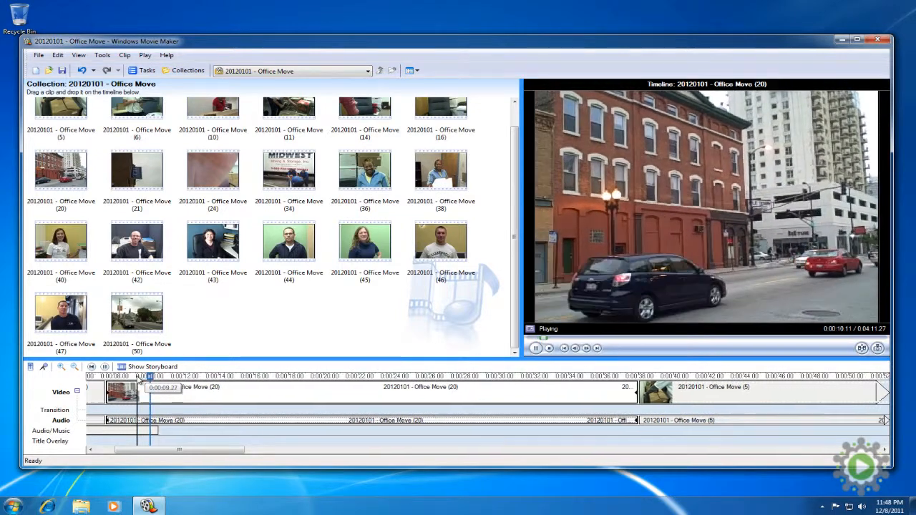
pyautogui.click(535, 348)
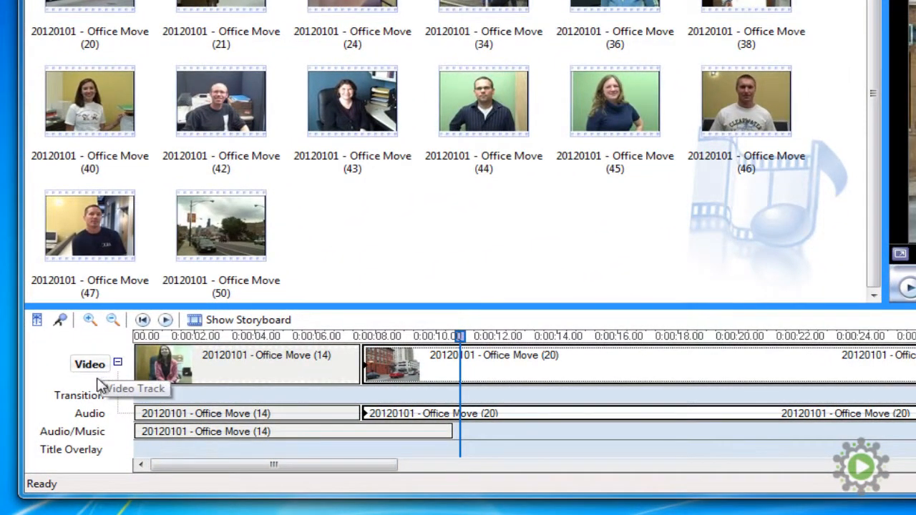
pyautogui.moveTo(97, 417)
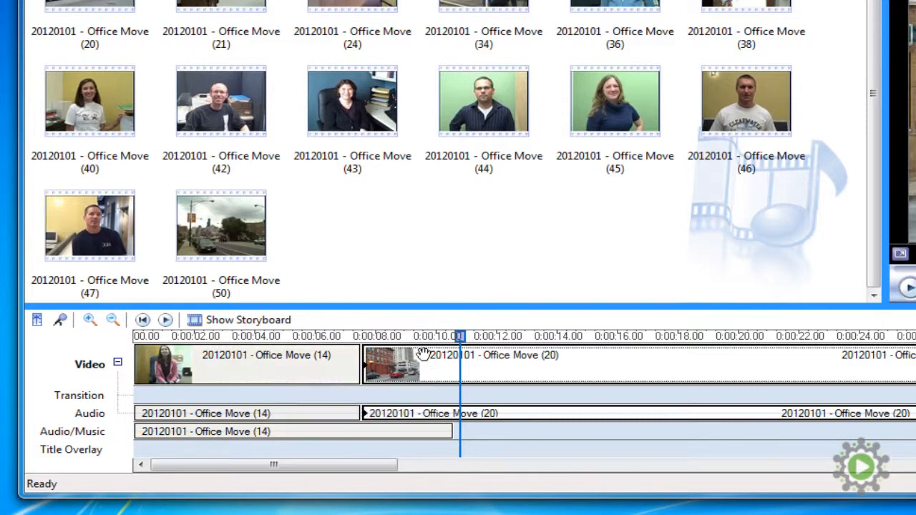
pyautogui.moveTo(411, 400)
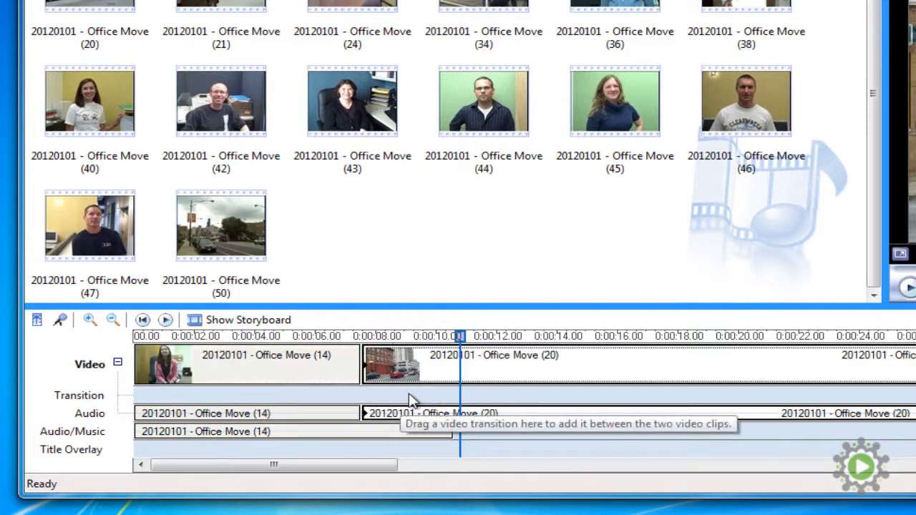
pyautogui.moveTo(390, 399)
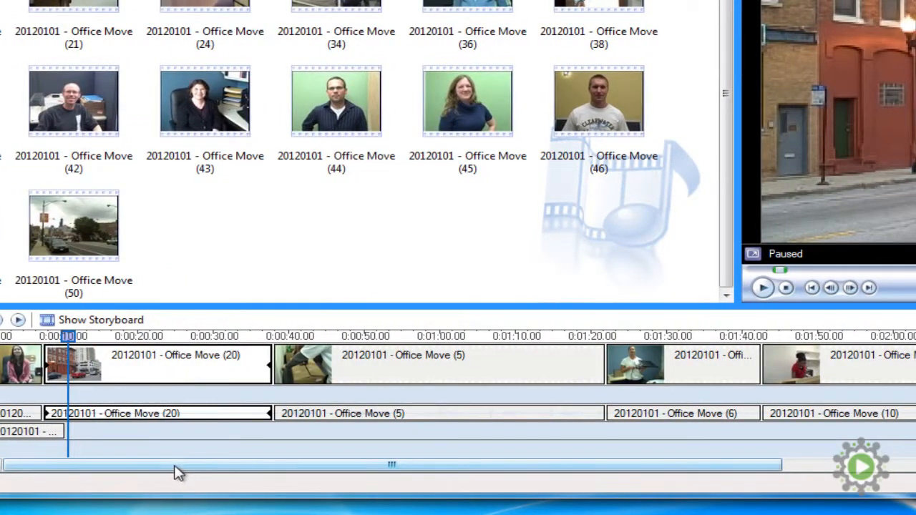
# Drag the Office Move (38) sound onto the Audio/Music track near 0:02:16.
pyautogui.moveTo(177, 465); pyautogui.dragTo(407, 465)
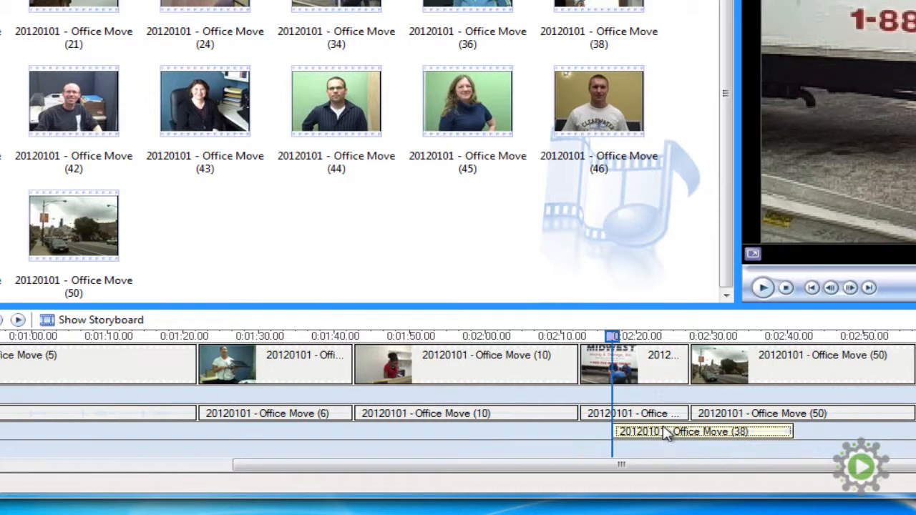
pyautogui.click(679, 433)
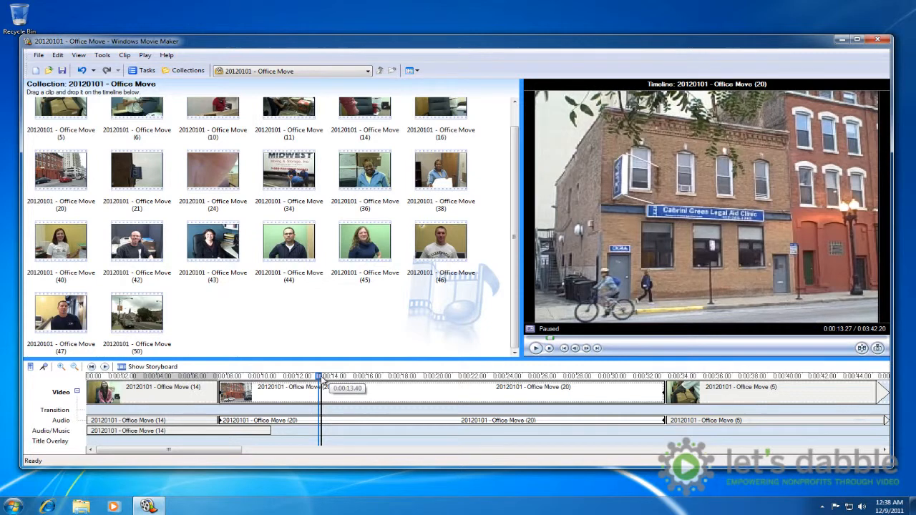
pyautogui.moveTo(179, 95)
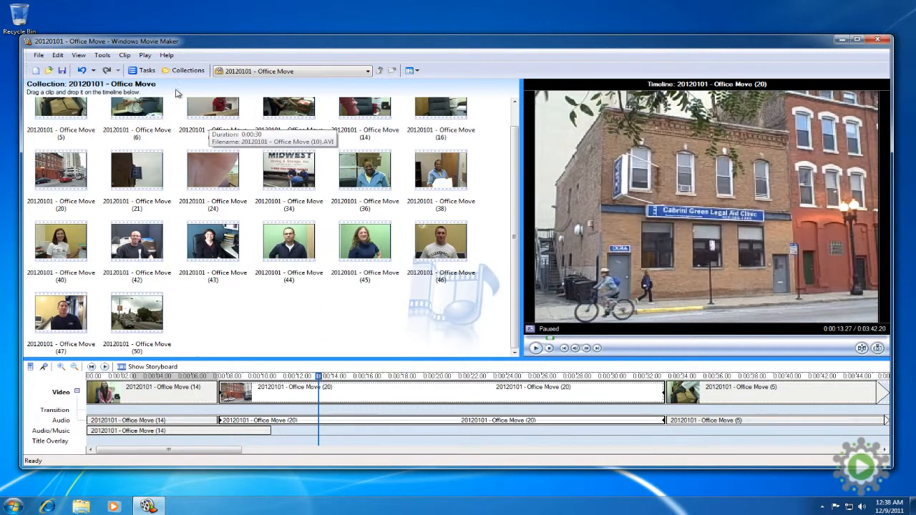
# Open the Clip menu to reach Set Start Trim Point for Office Move (20).
pyautogui.click(127, 55)
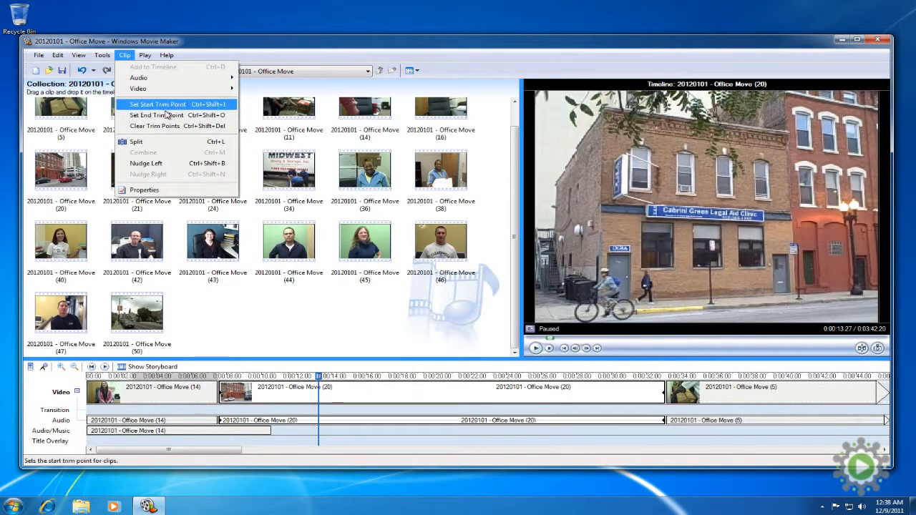